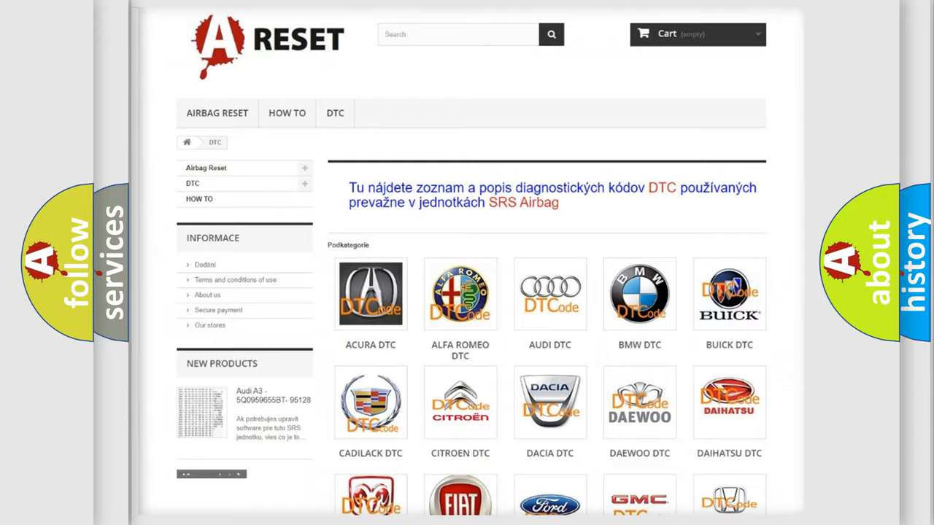
Open the Lincoln DTC page from the brand grid and scroll its B-series code list
{"action": "scroll", "scroll_direction": "down", "scroll_amount": 3}
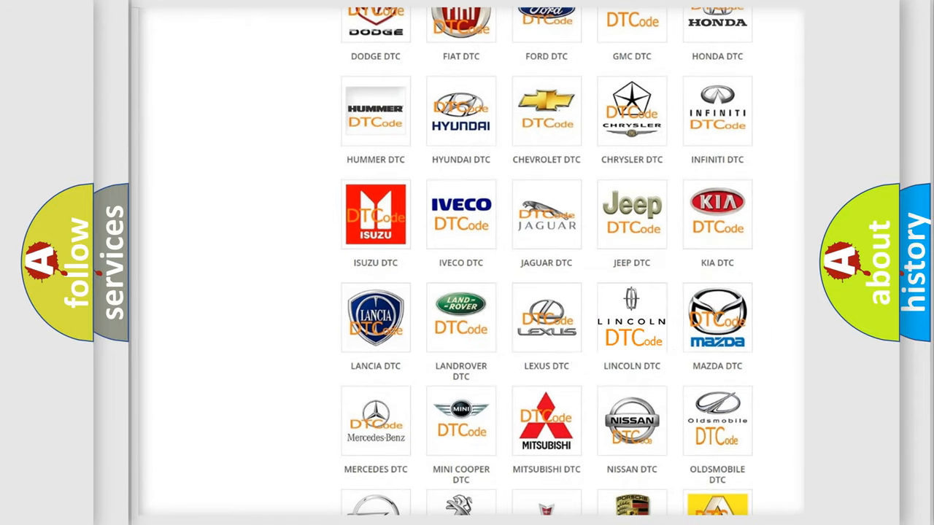
{"action": "left_click", "coordinate": [630, 318]}
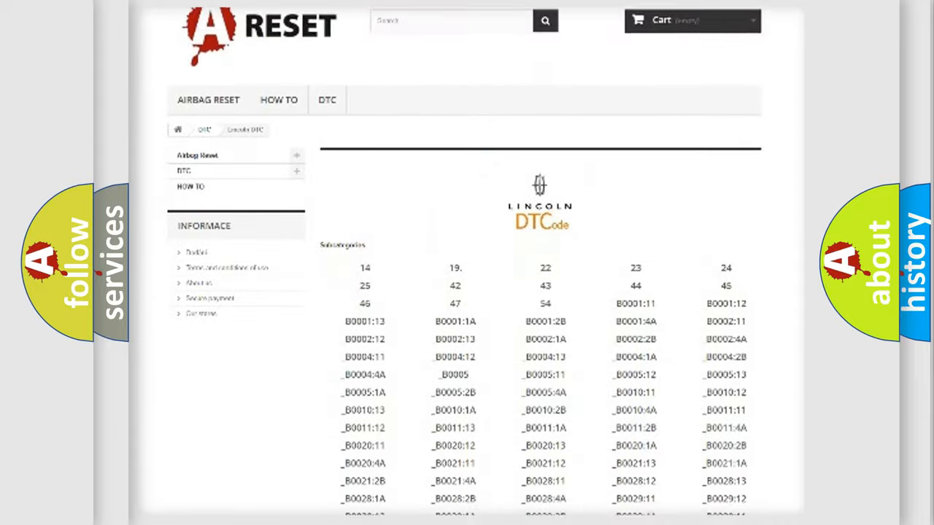
{"action": "scroll", "scroll_direction": "down", "scroll_amount": 3}
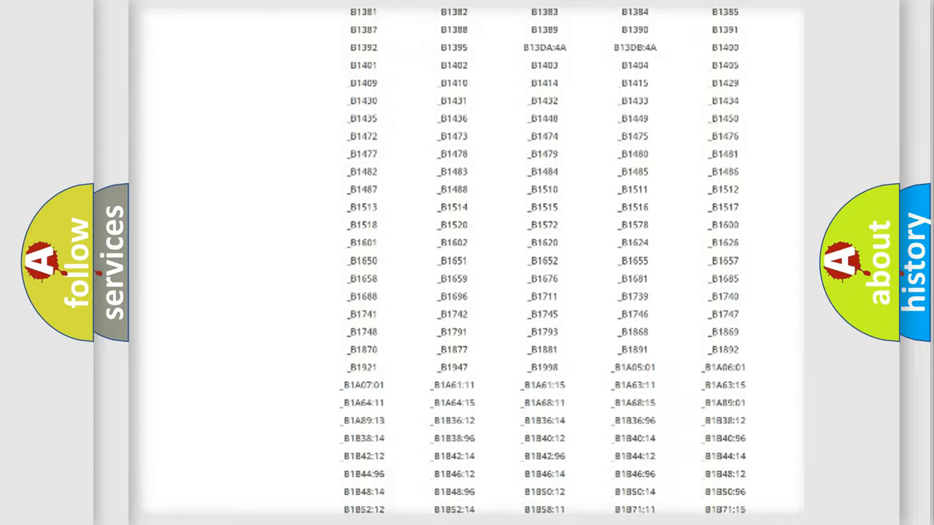